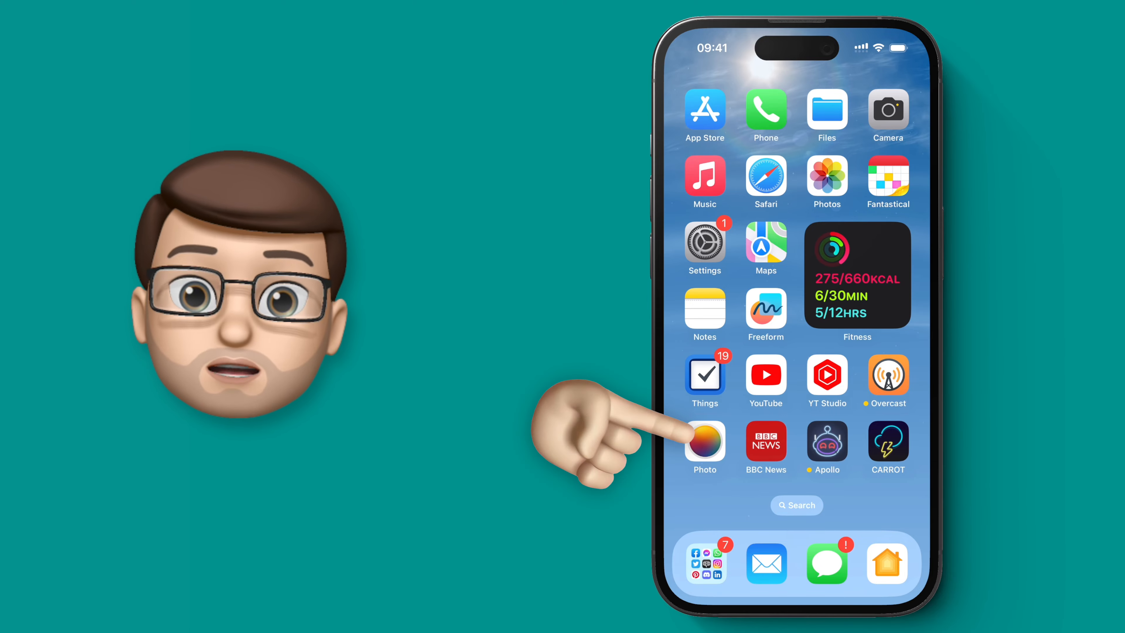
# Launch Pixelmator Photo and load the black cat photo from Favorites into the editor
pyautogui.click(705, 442)
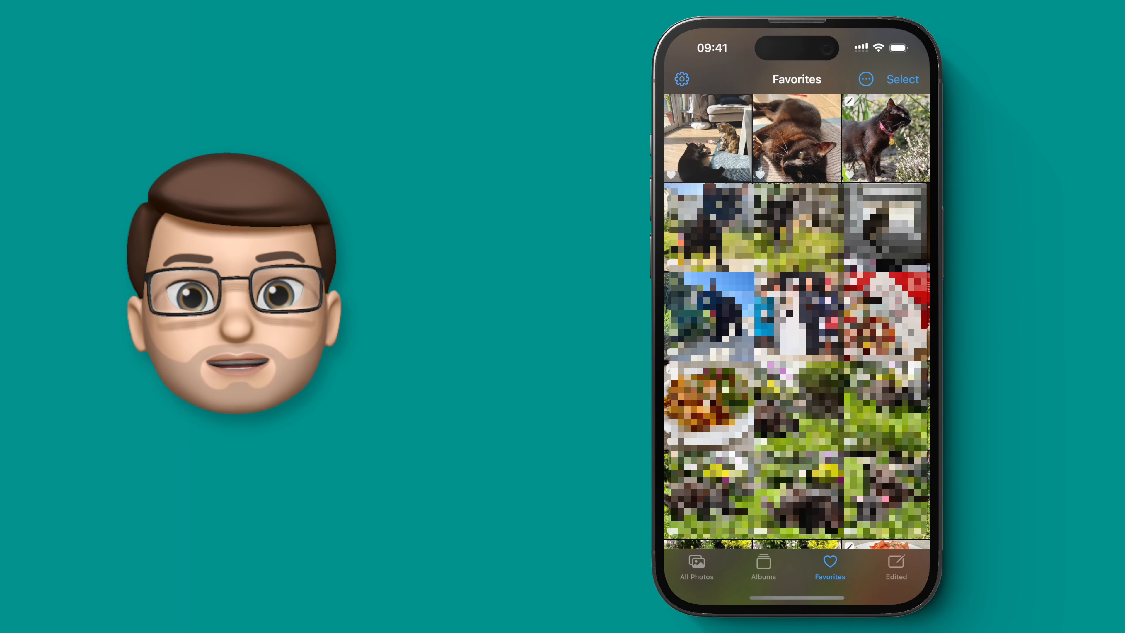
pyautogui.click(881, 136)
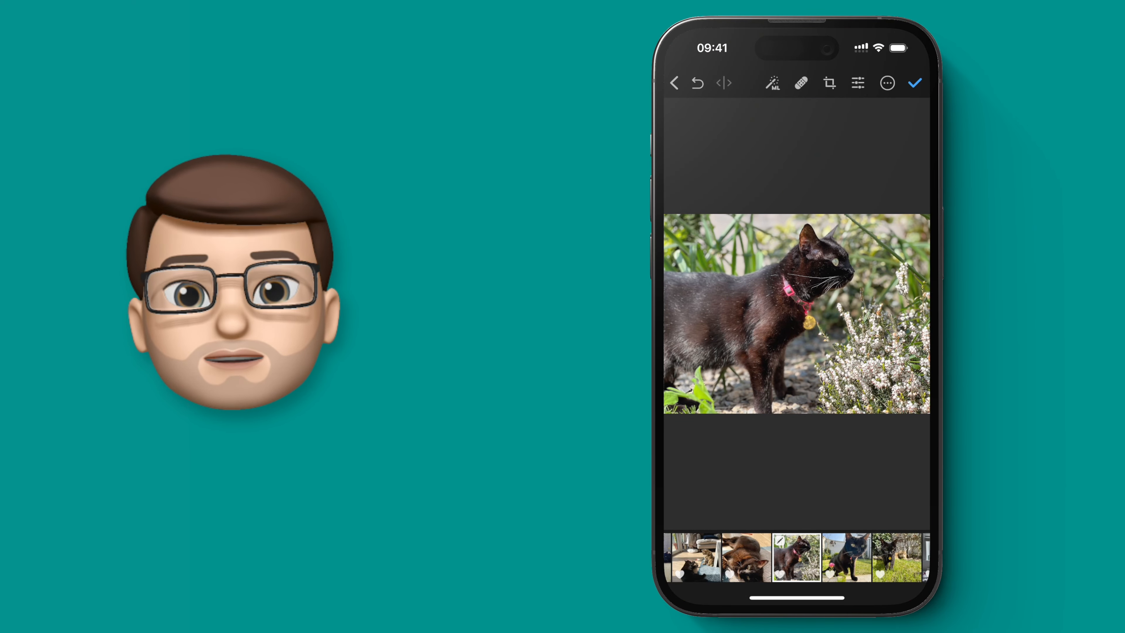
# Crop the cat photo to the Square aspect ratio, allowing the app to modify the original
pyautogui.click(829, 84)
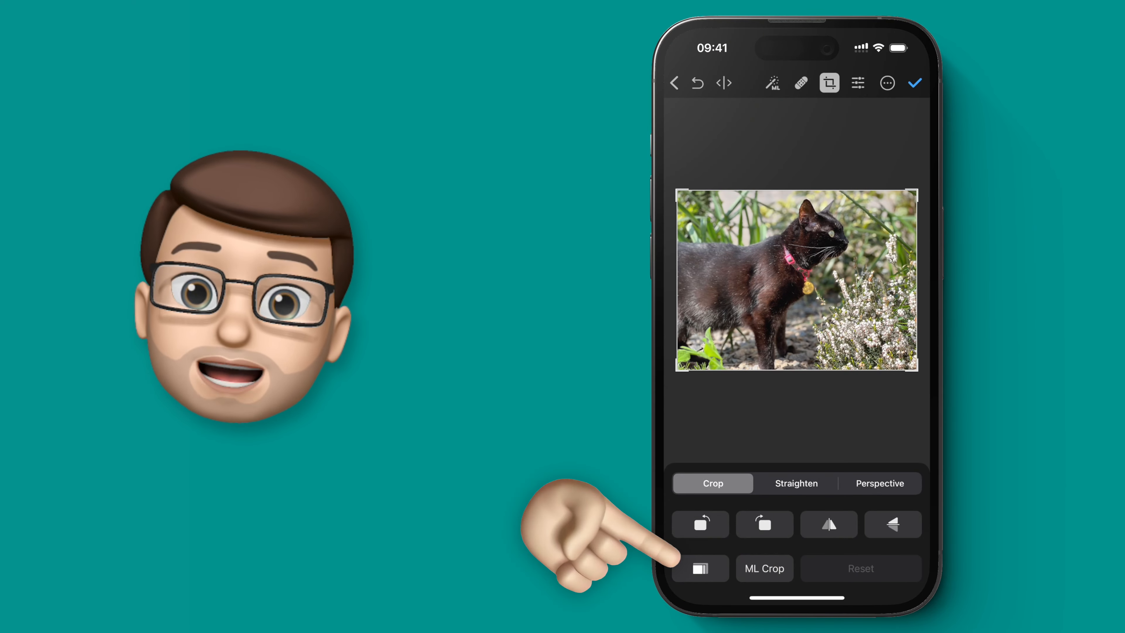
pyautogui.click(701, 568)
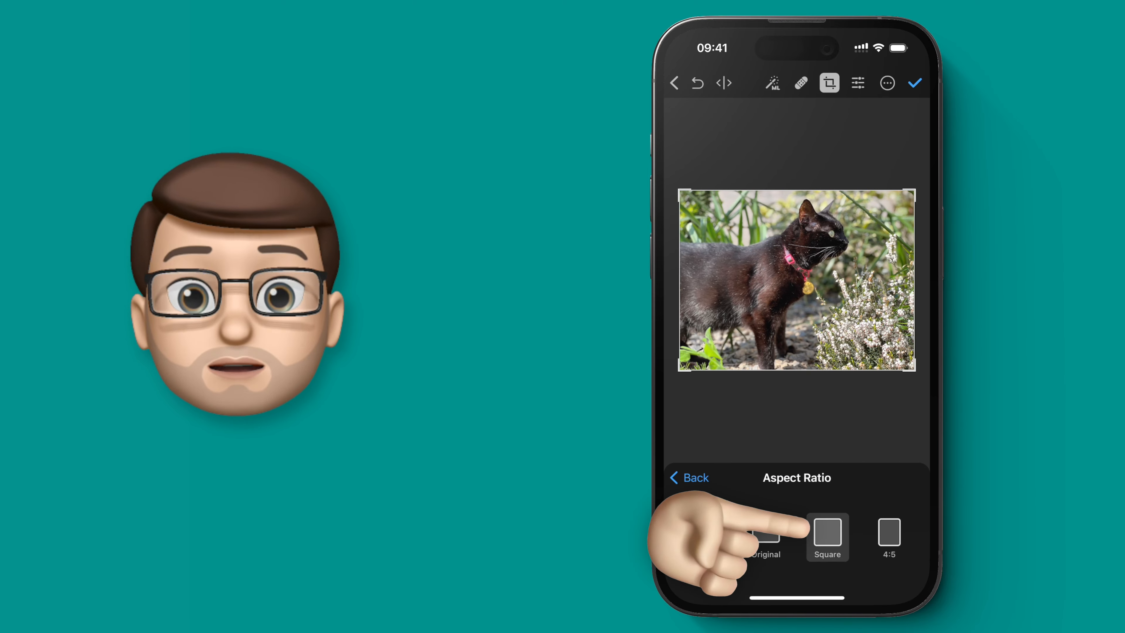
pyautogui.click(828, 534)
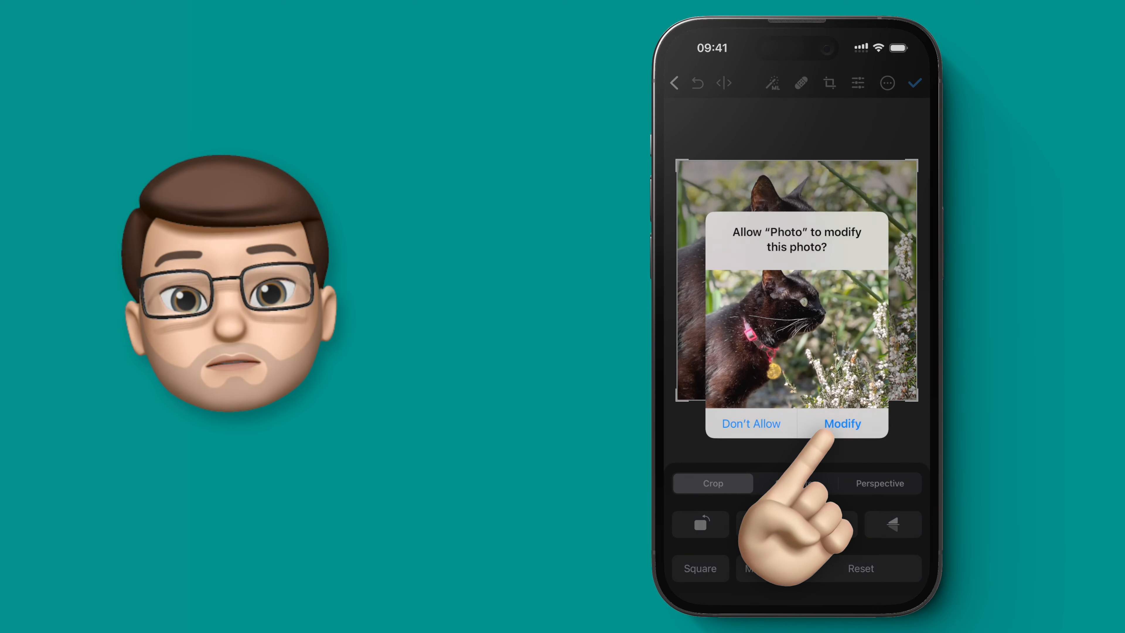
pyautogui.click(842, 423)
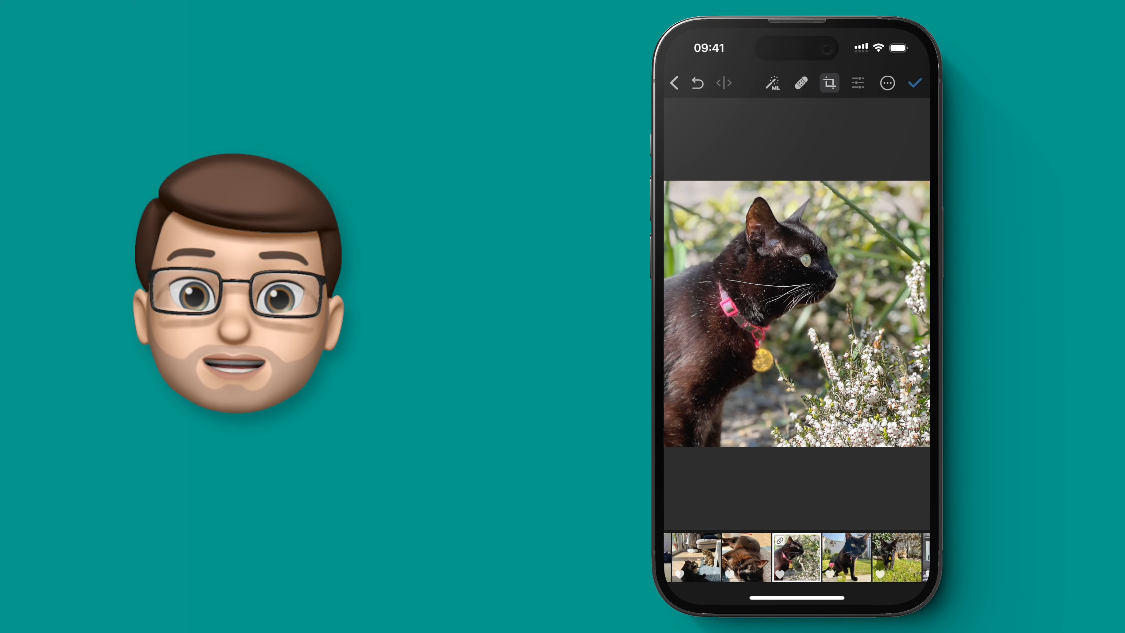
# Show the colour adjustments and scroll down to the LUT adjustment
pyautogui.click(858, 84)
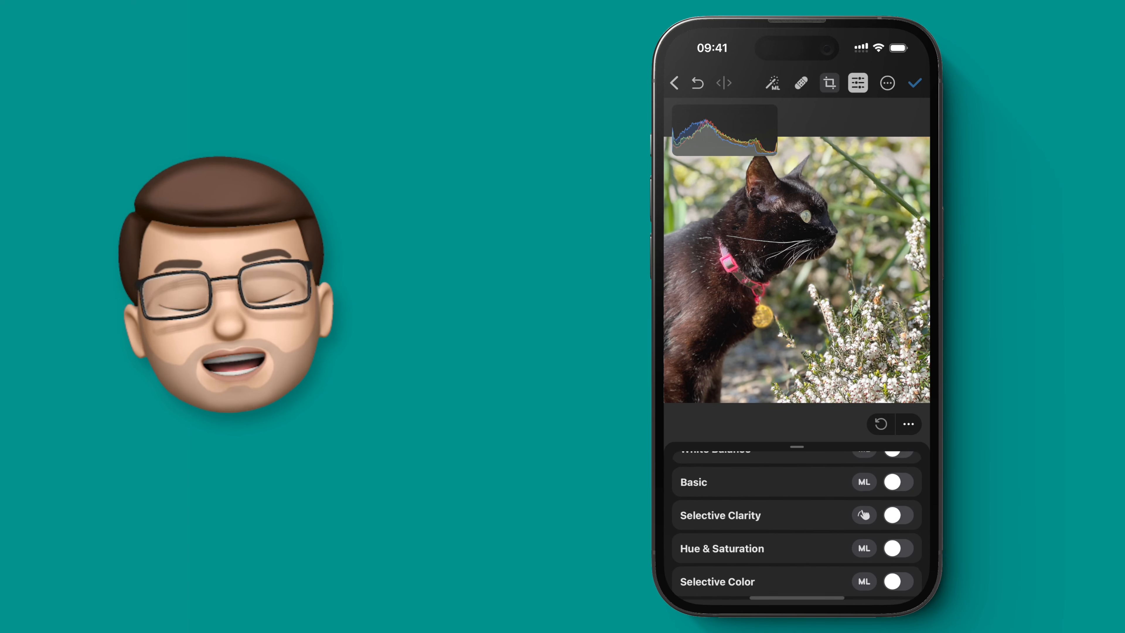
pyautogui.scroll(-3)
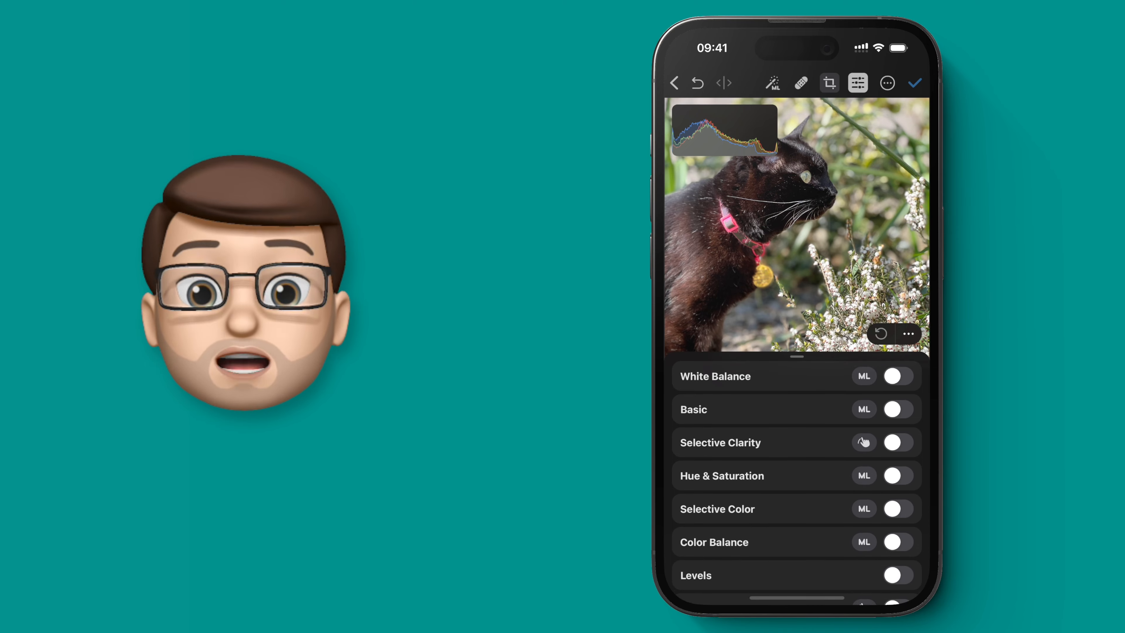
pyautogui.scroll(-3)
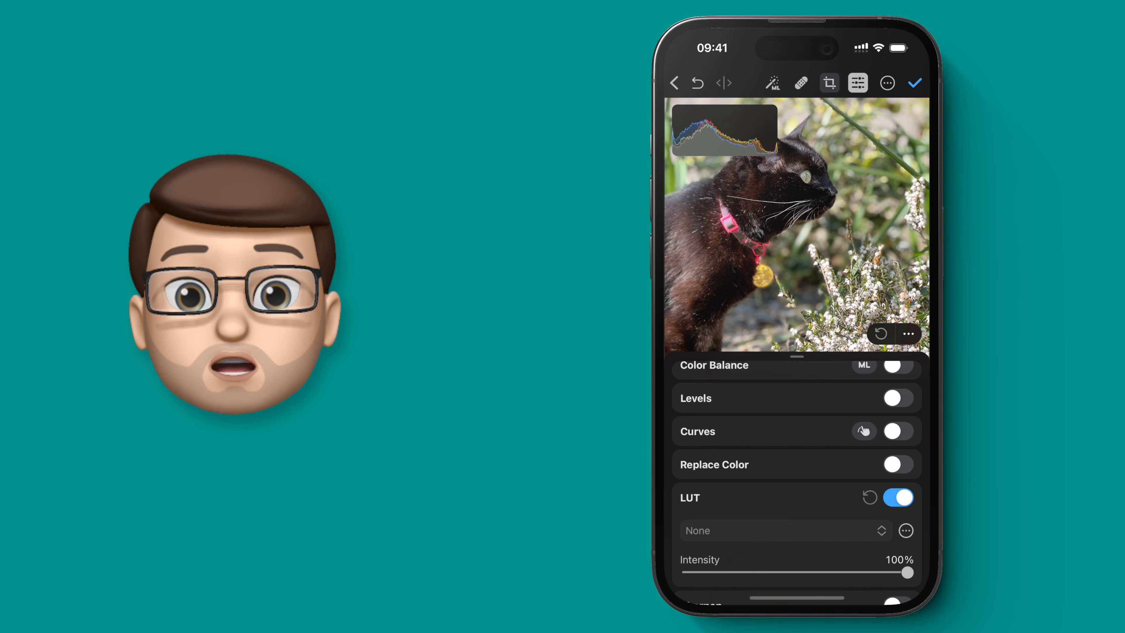
# Preview the Duotone LUTs (Blue-Yellow, Green-Orange, Purple-Red, Red-Green) and settle on Blue-Yellow
pyautogui.click(783, 531)
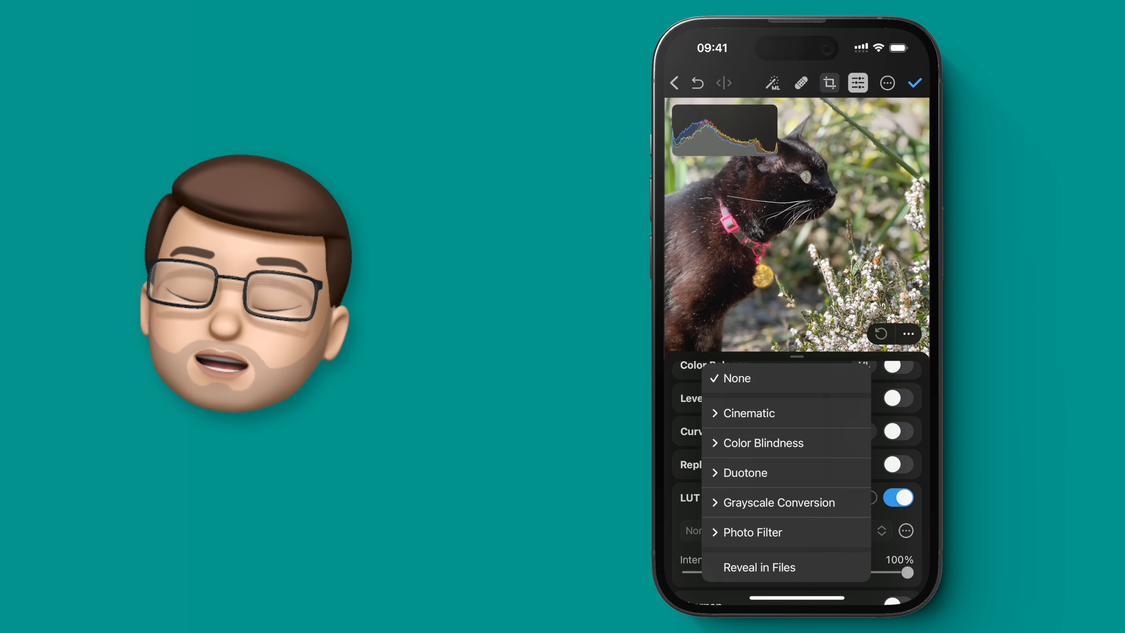
pyautogui.click(745, 472)
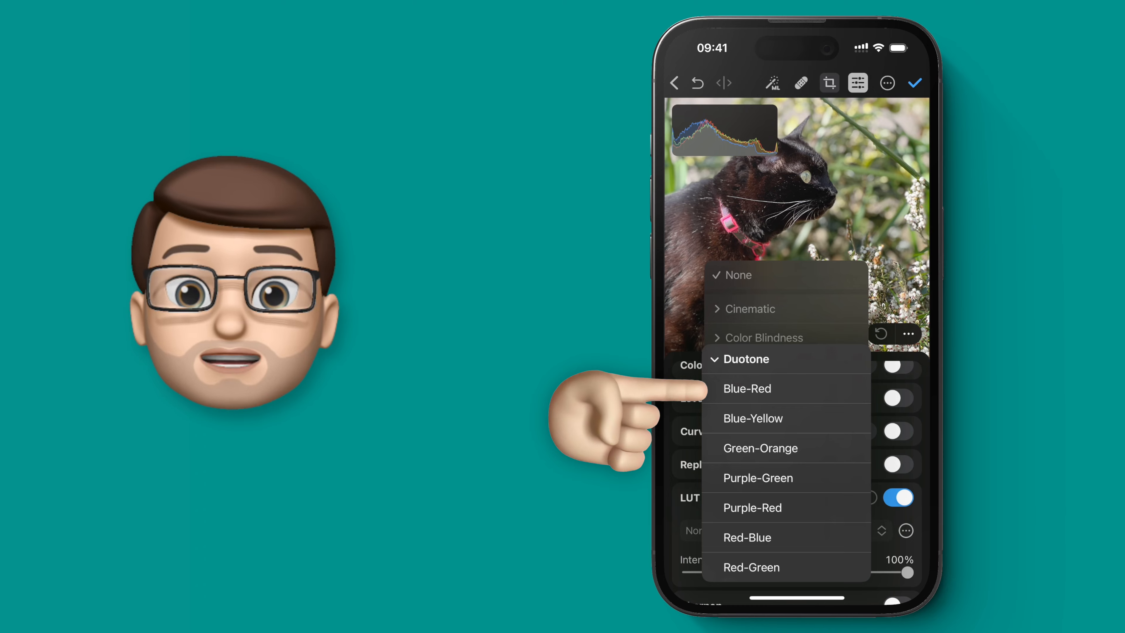
pyautogui.click(752, 419)
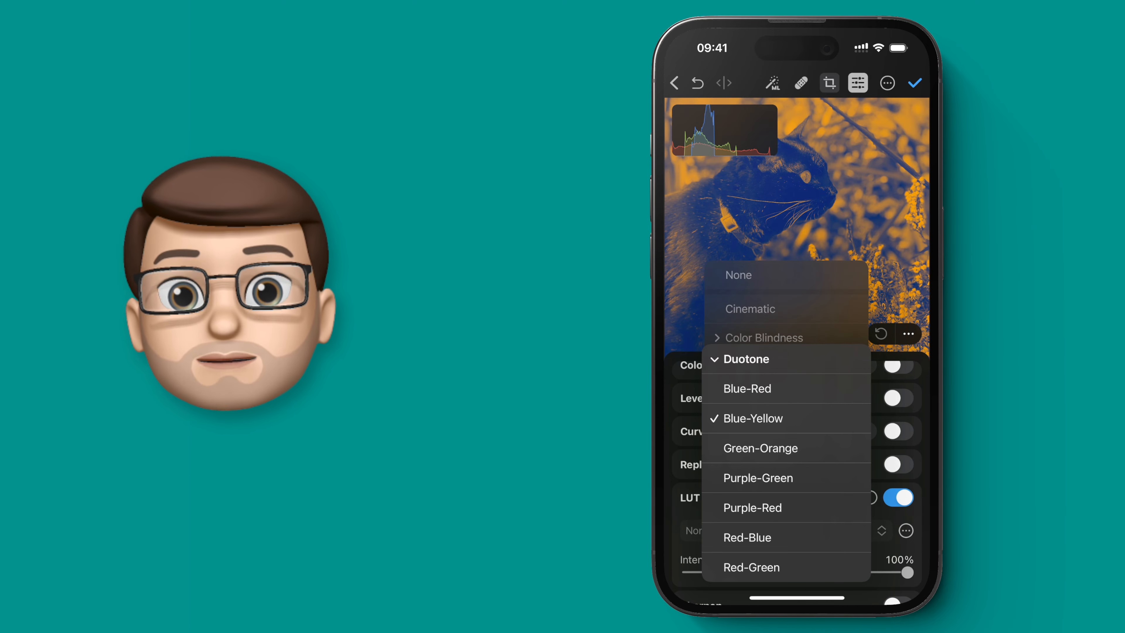
pyautogui.click(761, 448)
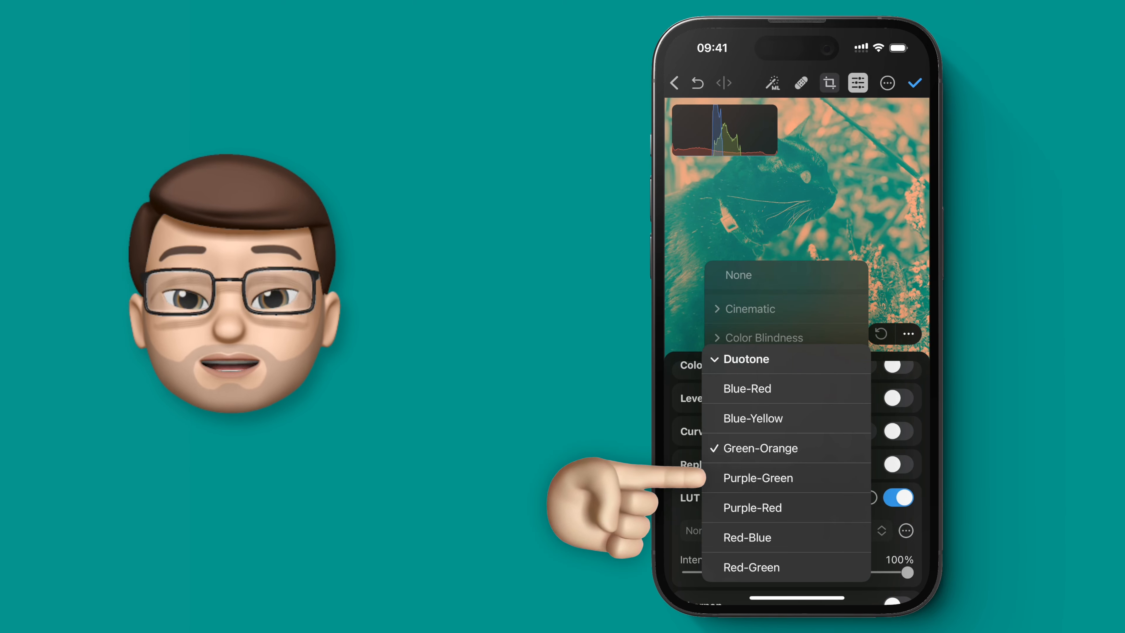
pyautogui.click(752, 507)
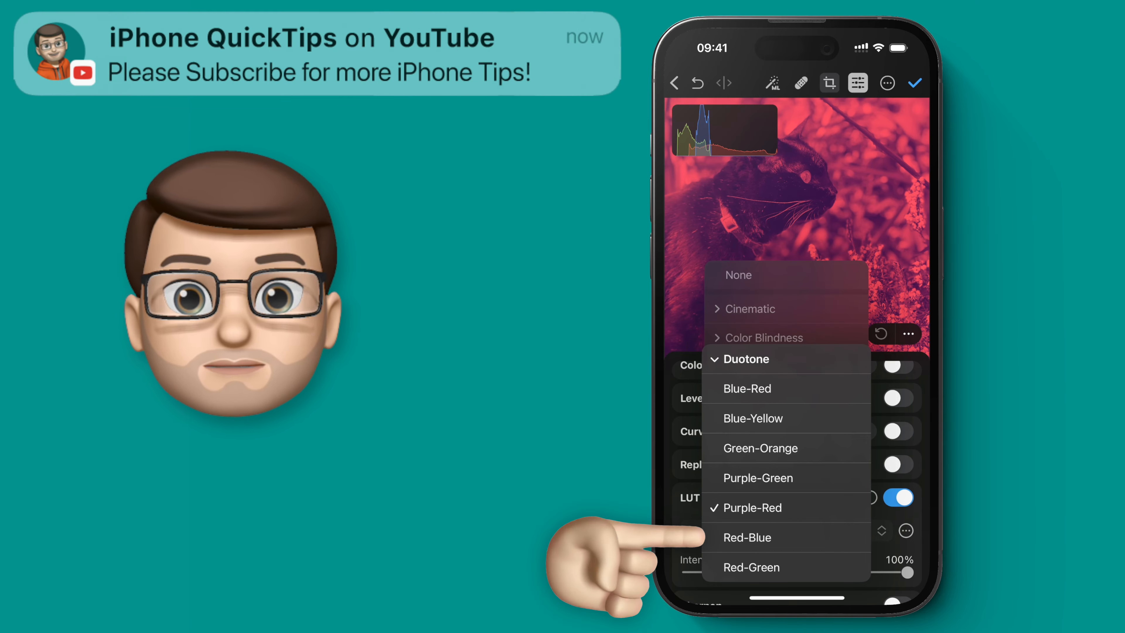
pyautogui.click(751, 567)
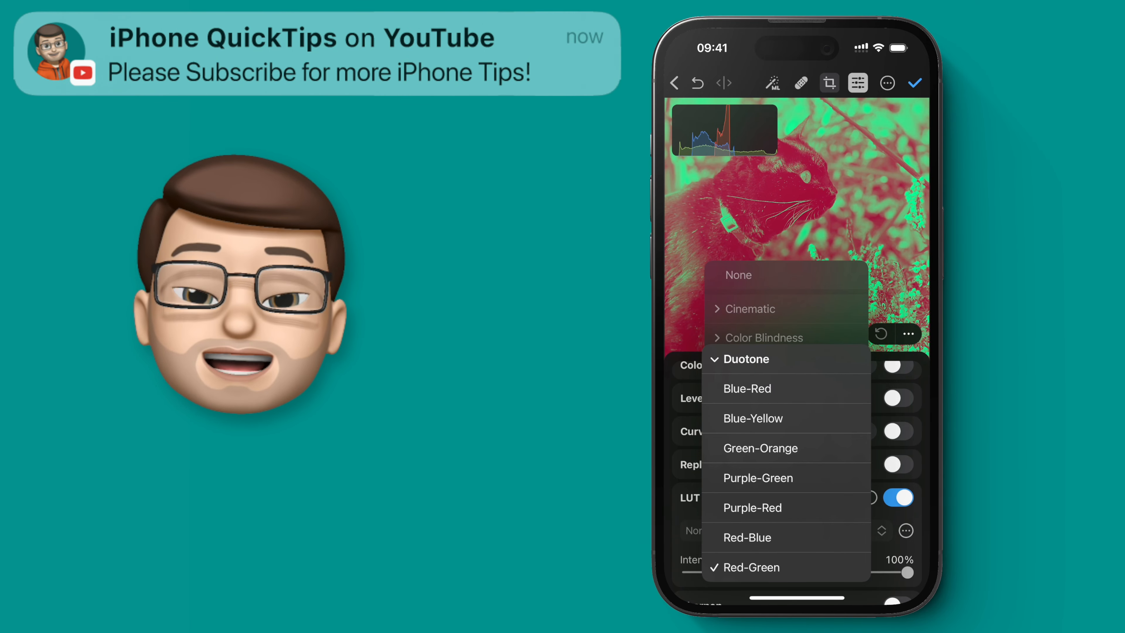
pyautogui.click(753, 419)
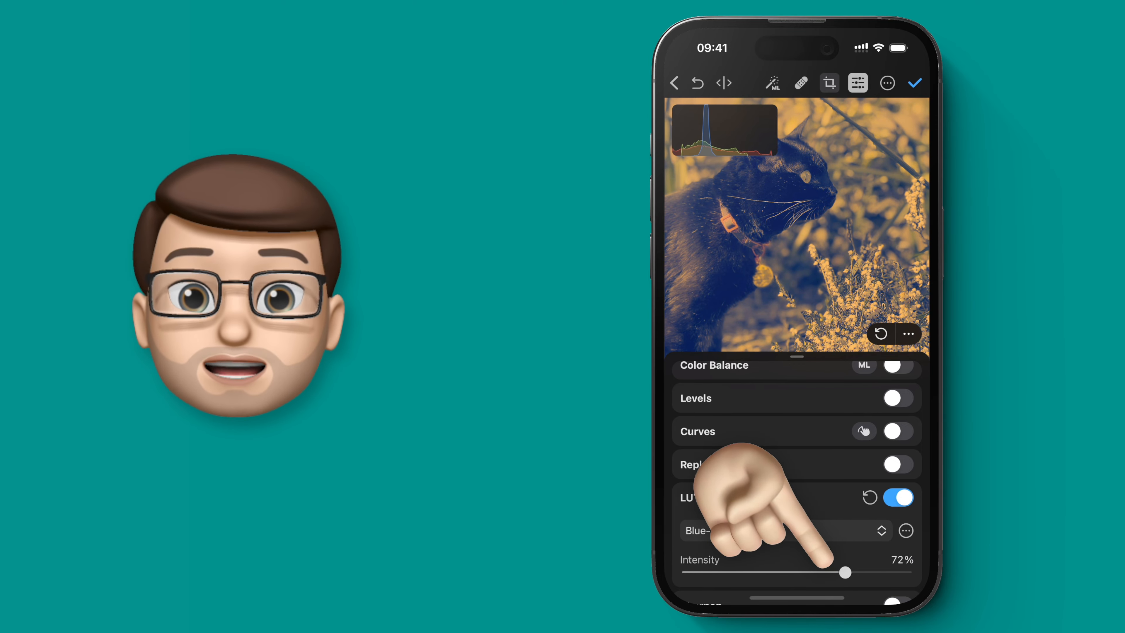
# Raise the Blue-Yellow LUT intensity to the full 100%
pyautogui.moveTo(844, 572); pyautogui.dragTo(907, 572)
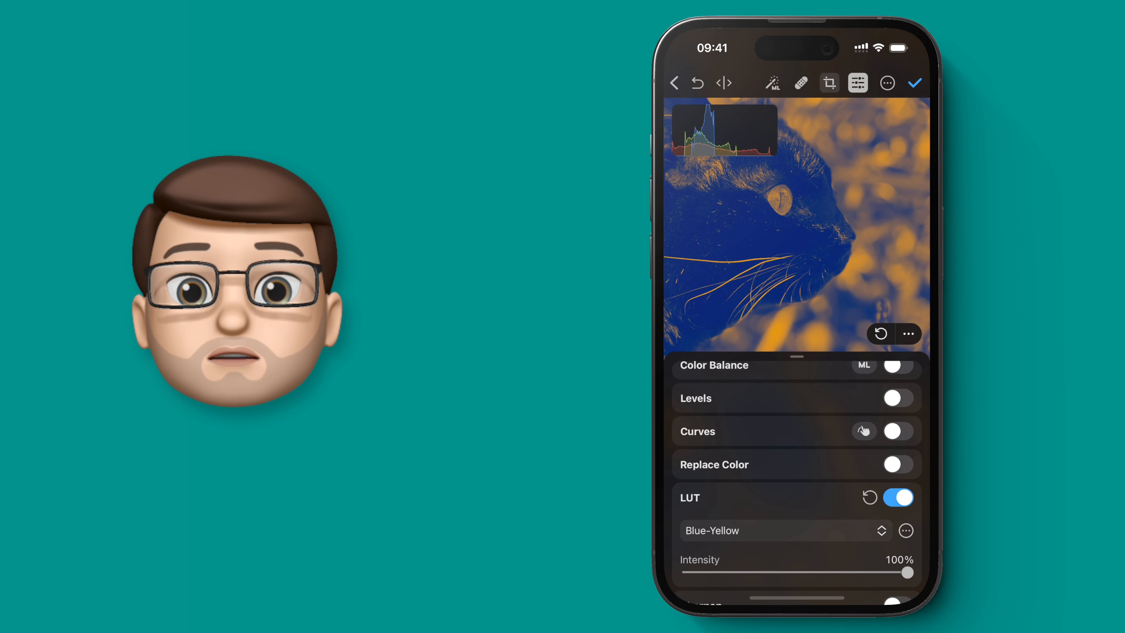
# Turn on Grain, adjust its strength slightly, and save the finished edit
pyautogui.scroll(-3)
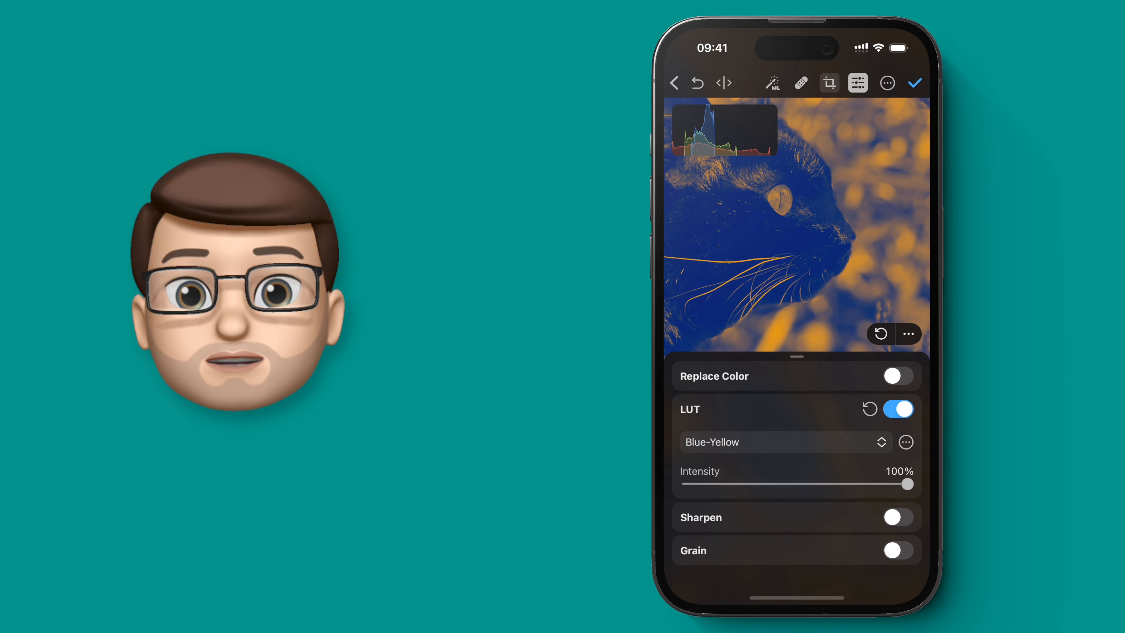
pyautogui.click(896, 552)
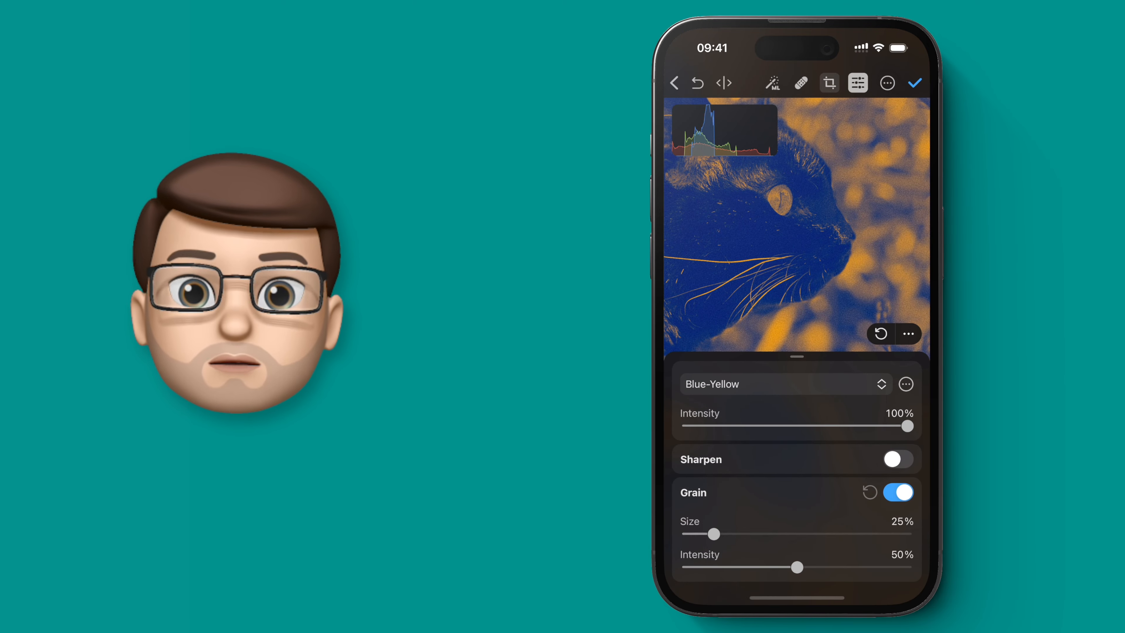
pyautogui.moveTo(711, 534); pyautogui.dragTo(726, 537)
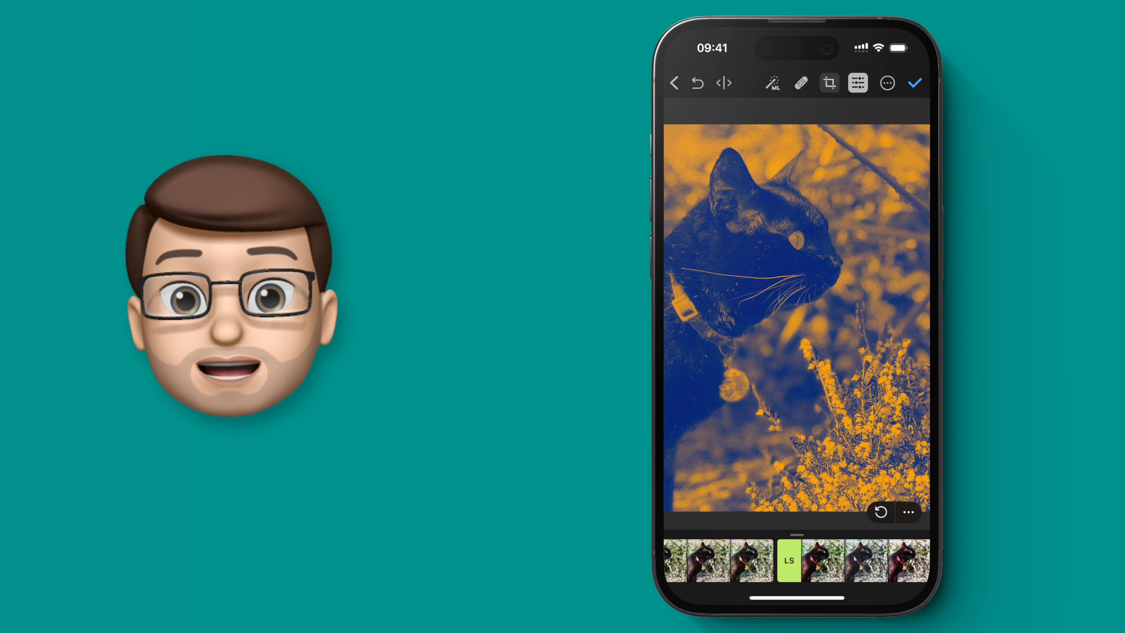
pyautogui.click(915, 83)
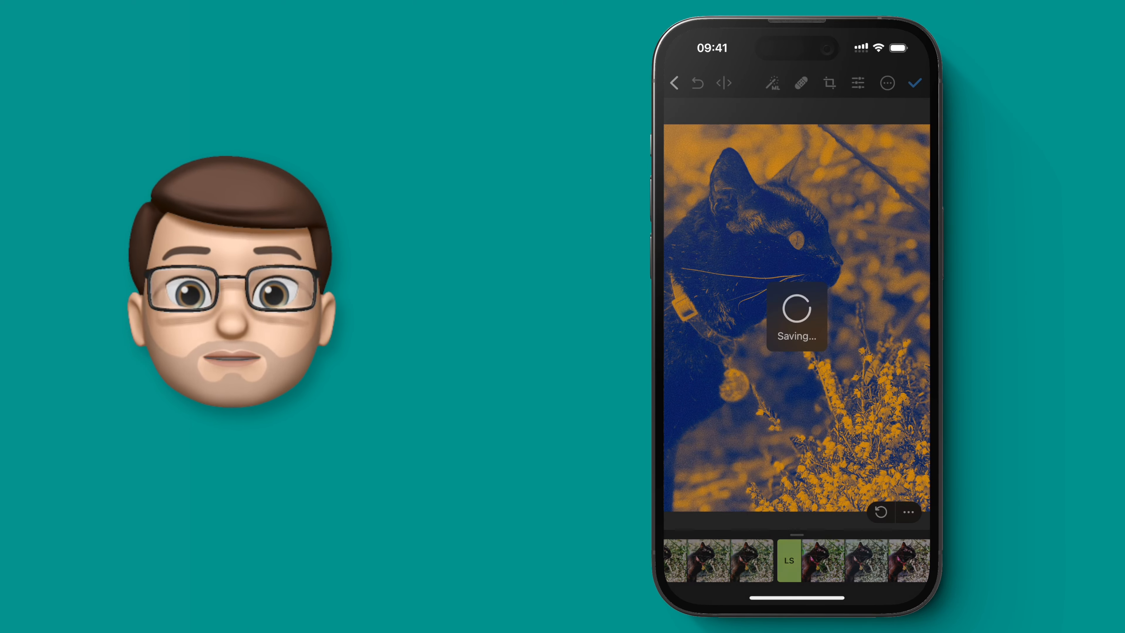